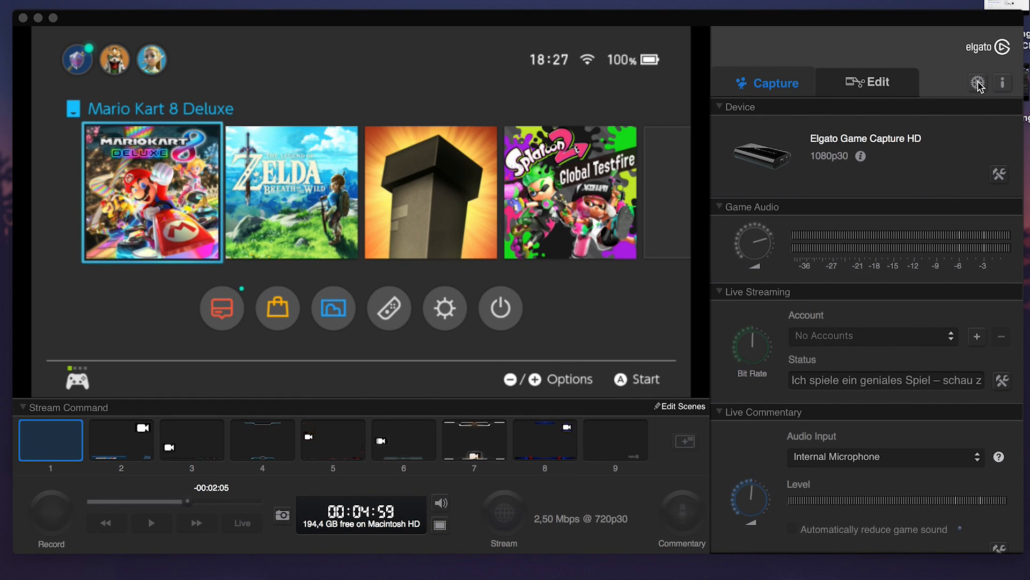
Step: Show the Game Capture HD Preferences with the recording library location, via the side-panel gear icon
left_click(979, 82)
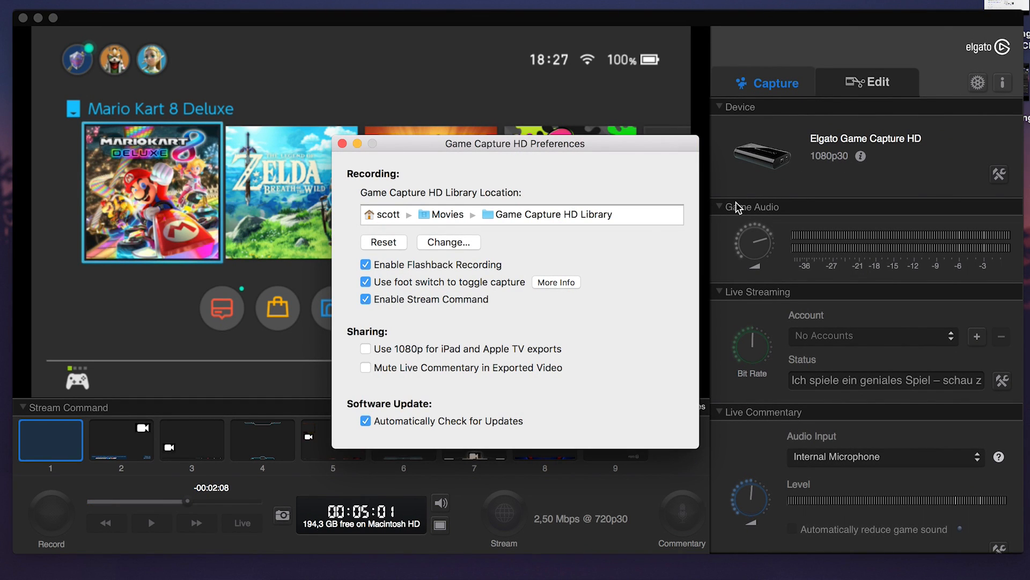